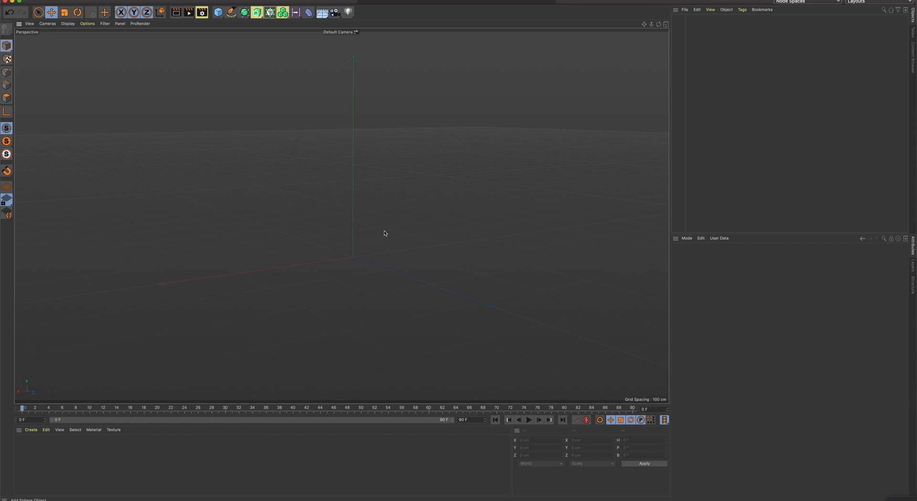
pyautogui.moveTo(289, 112)
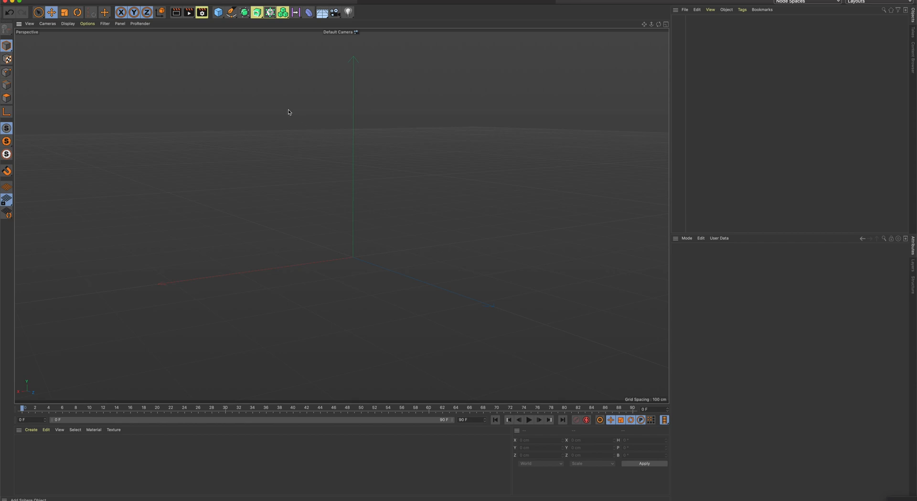
# - Add a Sphere primitive and set its Segments to 40
pyautogui.click(218, 12)
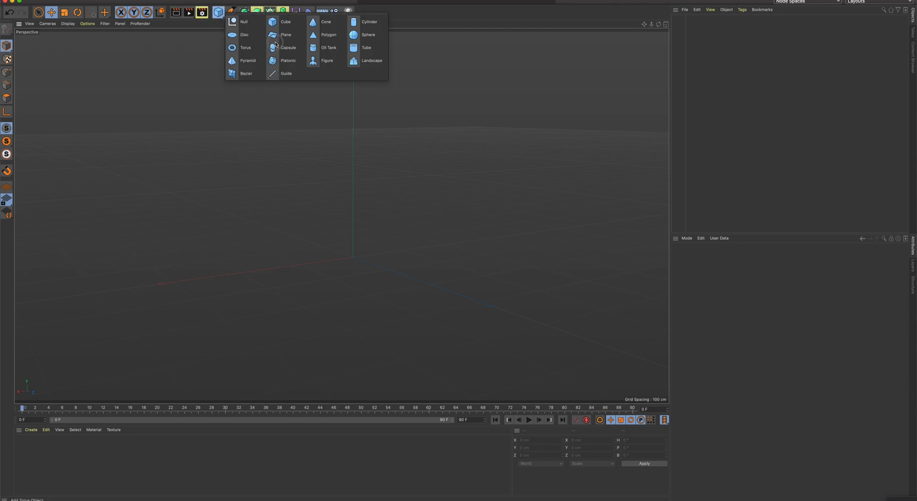
pyautogui.click(366, 34)
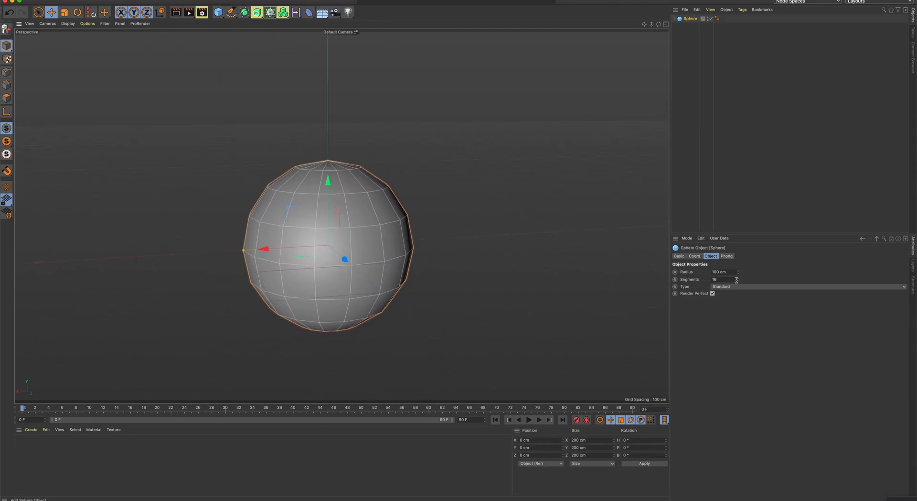
pyautogui.click(720, 279)
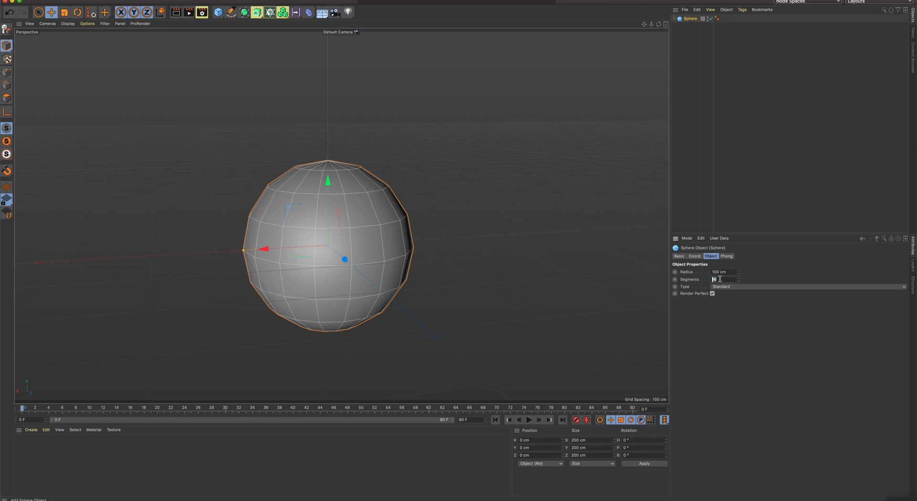
pyautogui.write('40')
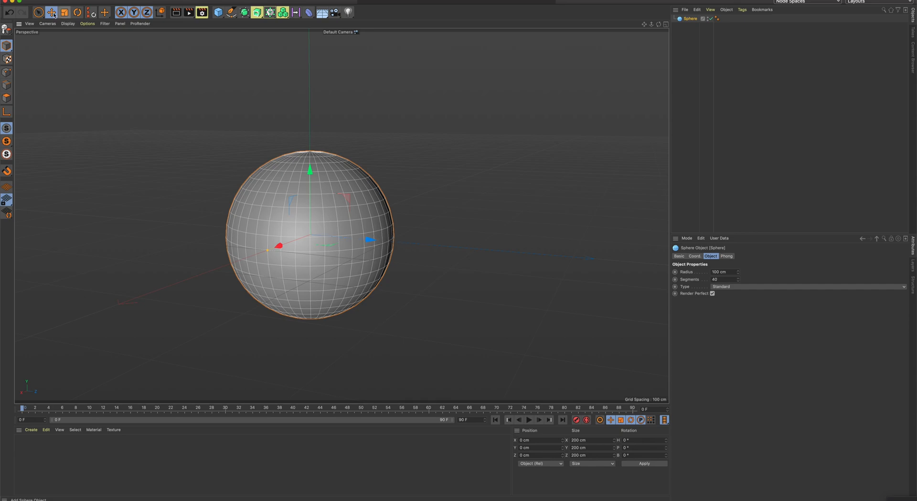
# - Duplicate the sphere and move the copy well away from the original
pyautogui.moveTo(368, 239); pyautogui.dragTo(406, 246)
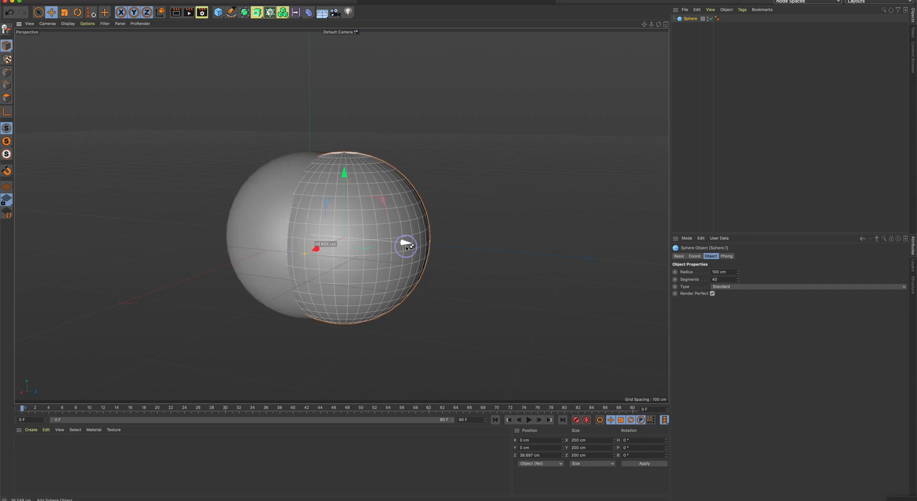
pyautogui.moveTo(406, 245); pyautogui.dragTo(555, 269)
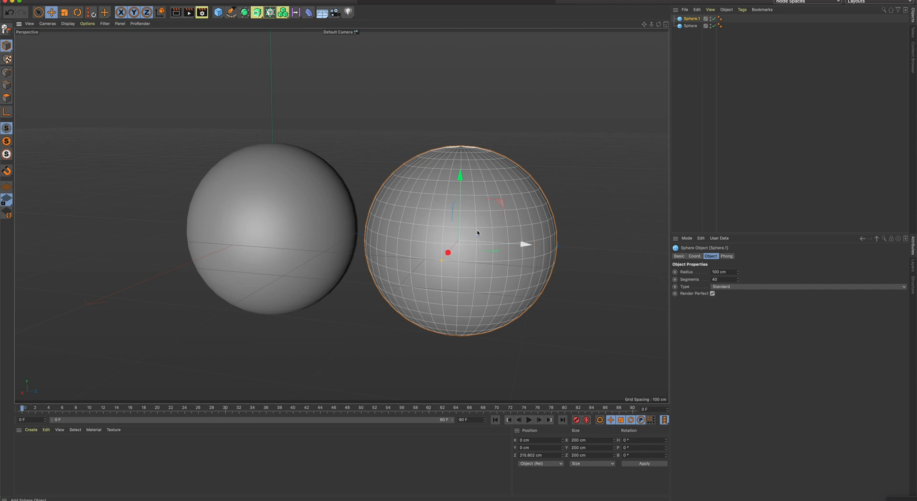
pyautogui.click(66, 9)
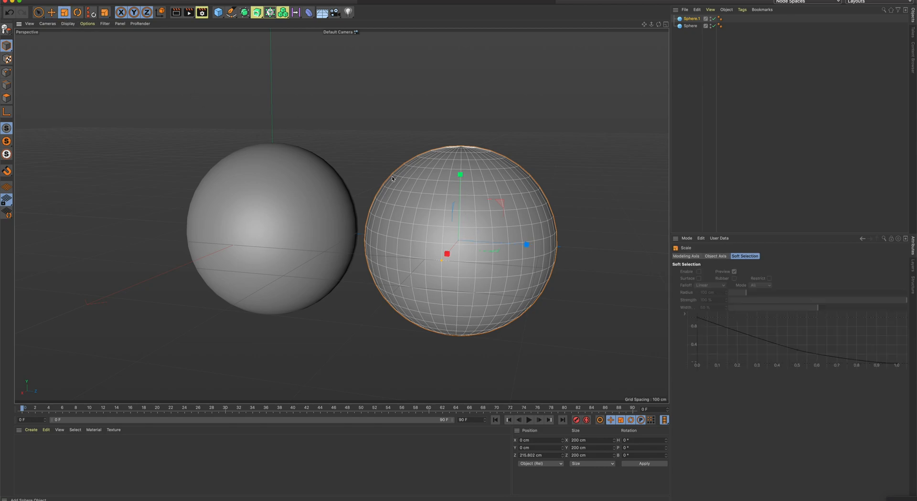
pyautogui.moveTo(540, 111)
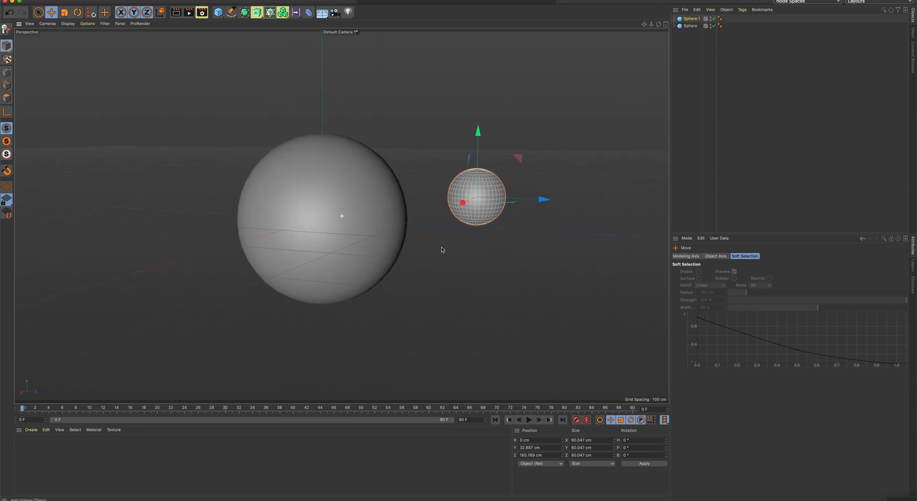
pyautogui.moveTo(433, 252)
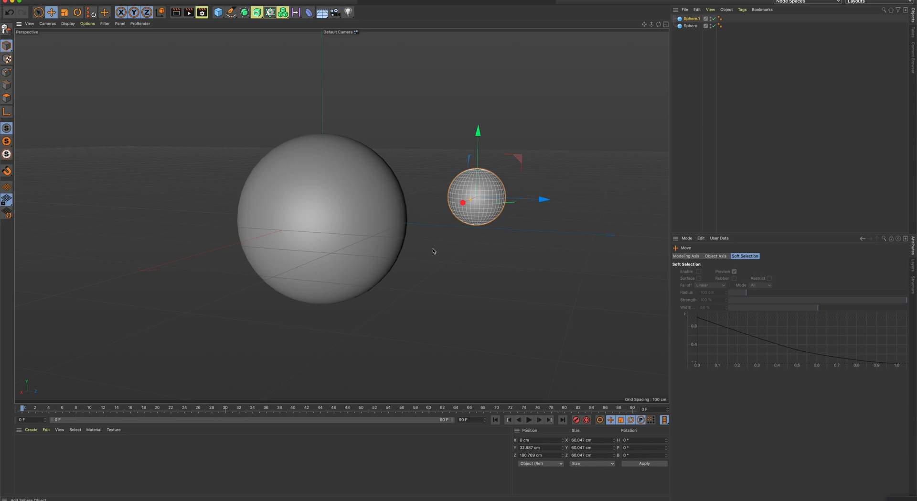
pyautogui.moveTo(79, 443)
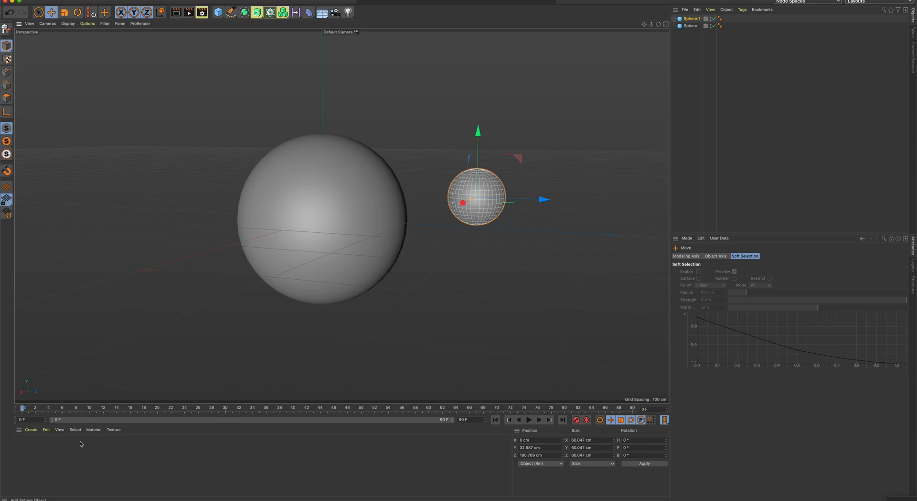
pyautogui.moveTo(99, 457)
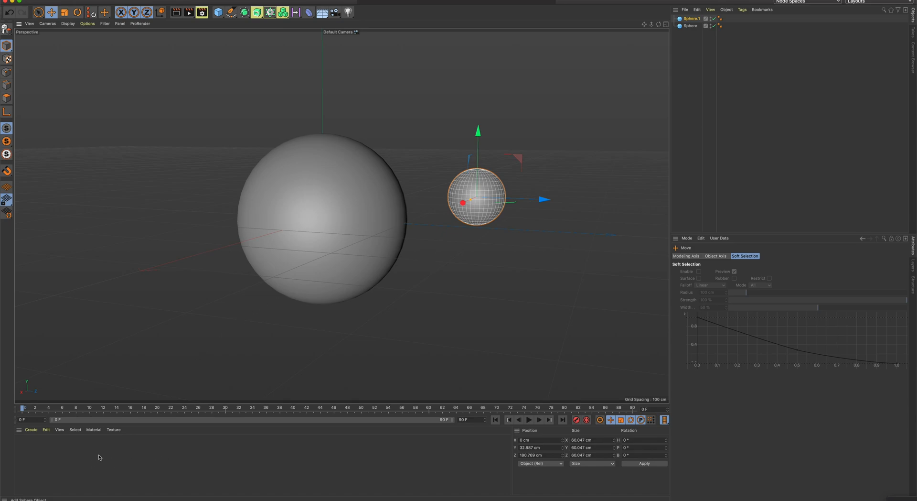
pyautogui.moveTo(136, 466)
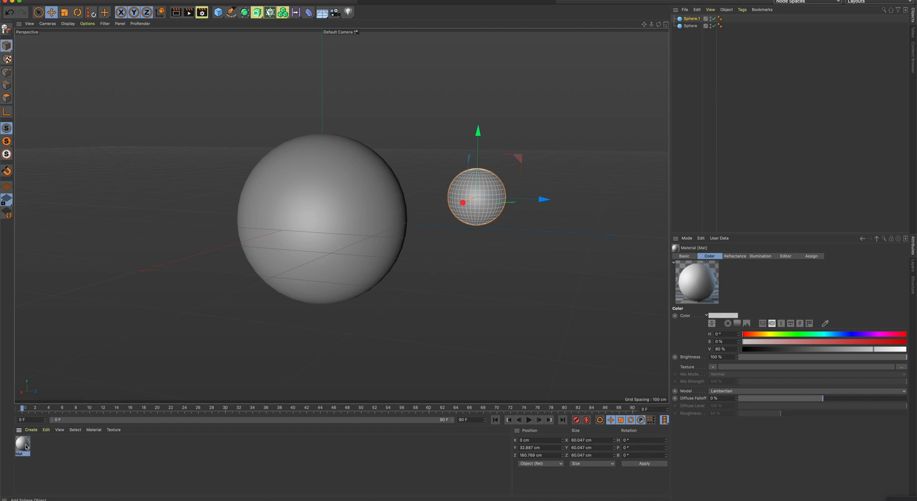
# - Load Earth Texture.jpg into the new material's Color channel, copying it into the project
pyautogui.doubleClick(21, 446)
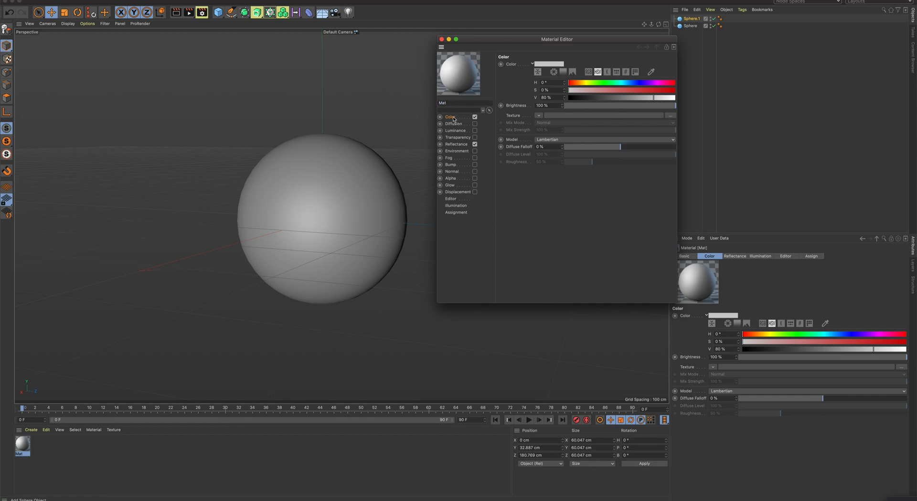
pyautogui.click(538, 115)
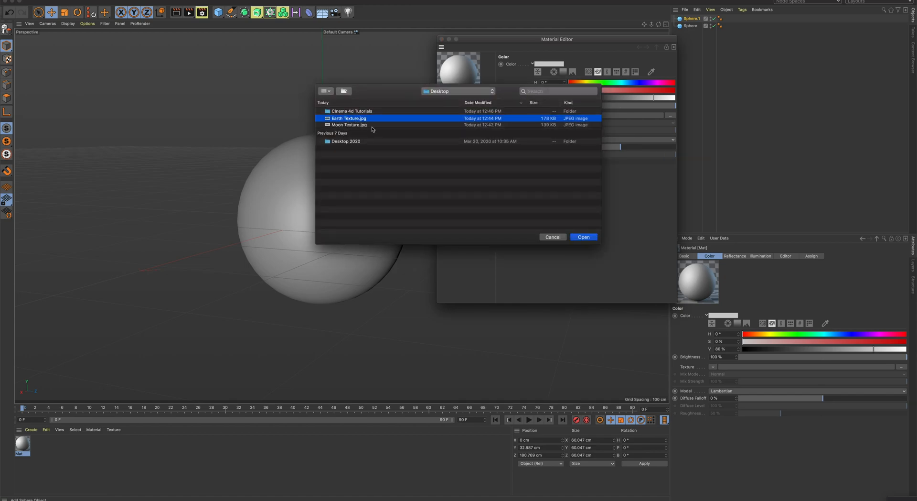
pyautogui.click(584, 237)
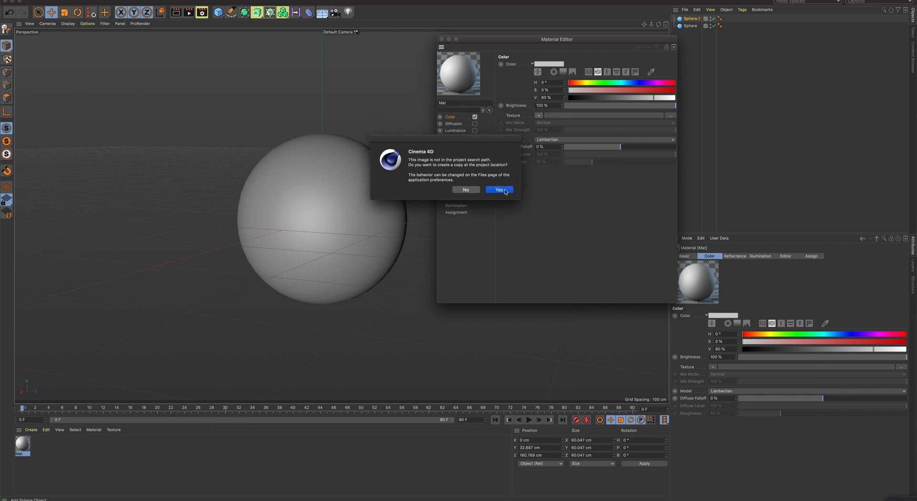
pyautogui.click(499, 190)
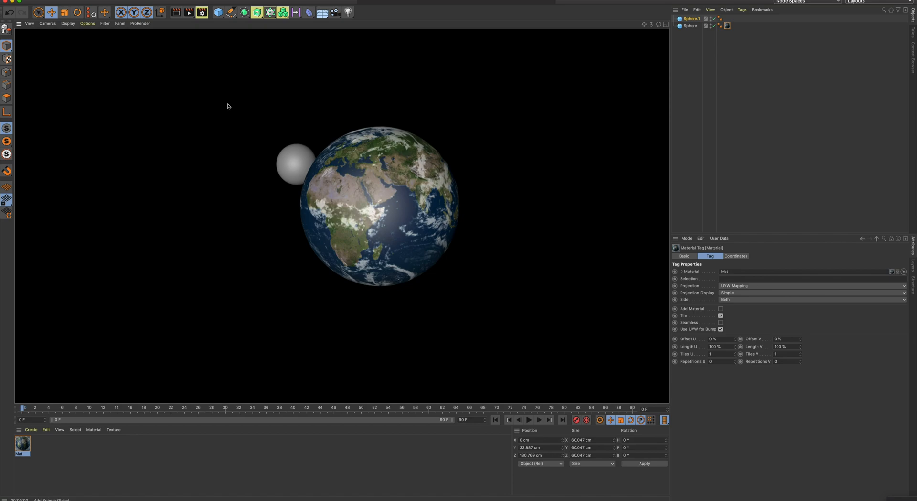
pyautogui.moveTo(228, 94)
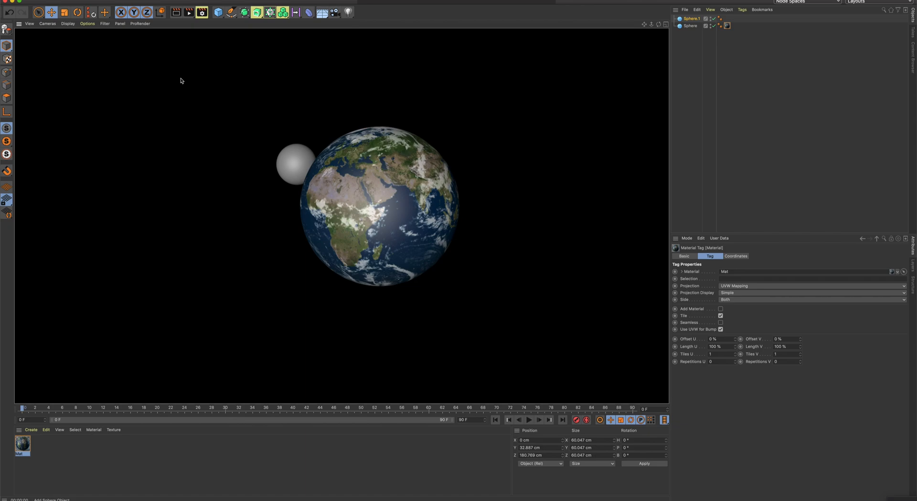
pyautogui.moveTo(180, 67)
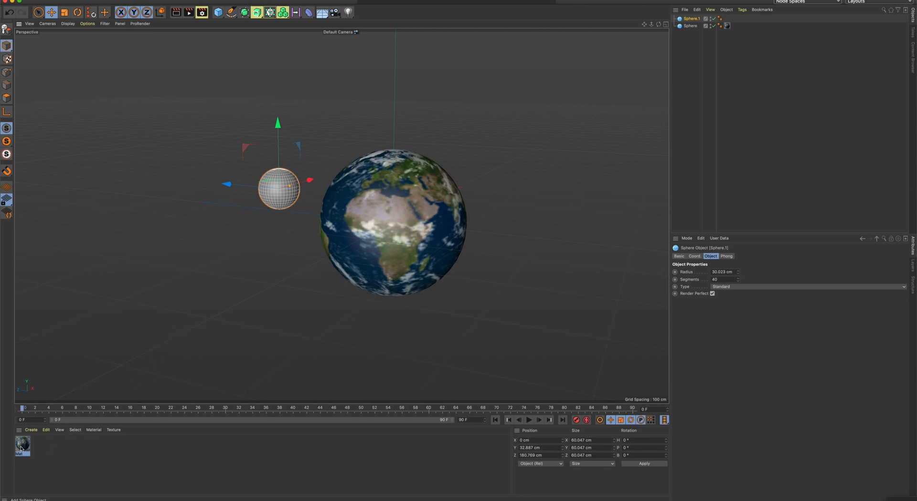
pyautogui.moveTo(182, 320)
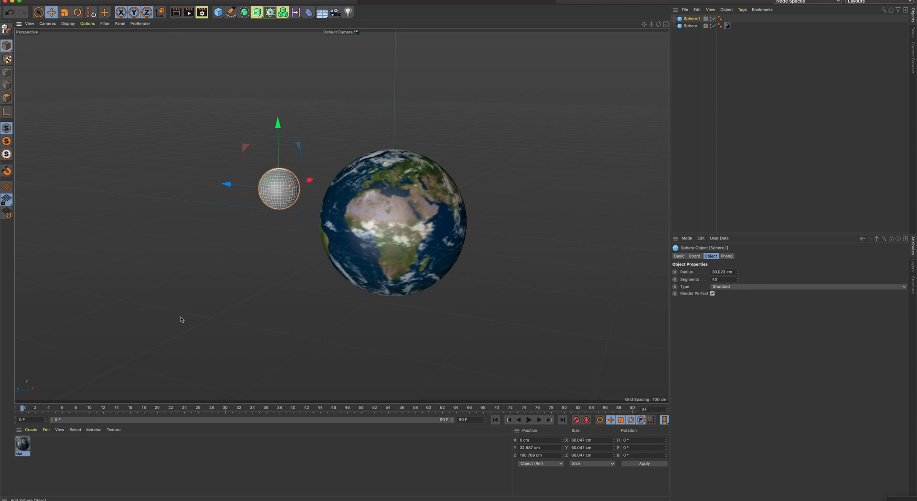
pyautogui.moveTo(494, 87)
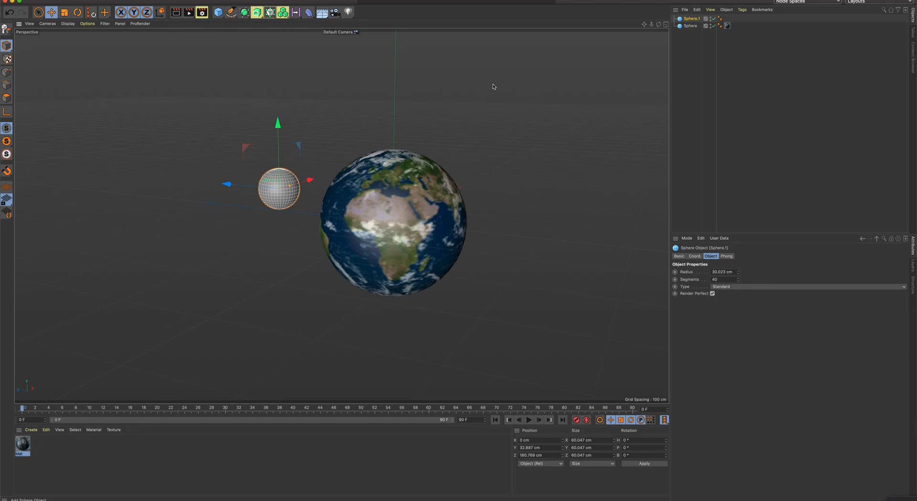
pyautogui.moveTo(587, 4)
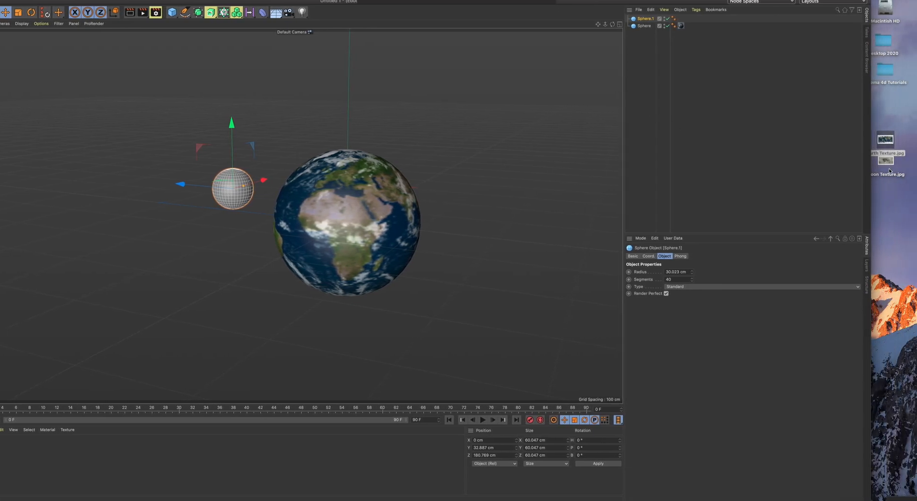
# - Create a material from Moon Texture.jpg and assign it to the small sphere
pyautogui.moveTo(886, 161); pyautogui.dragTo(571, 204)
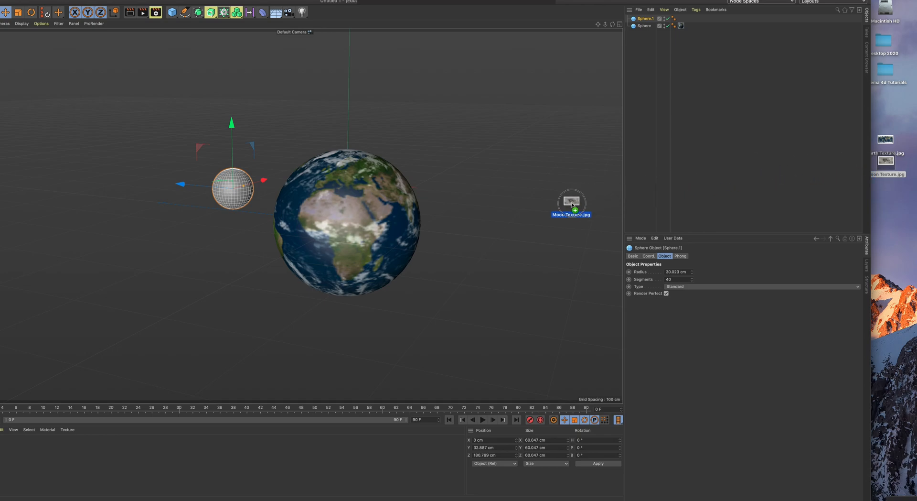
pyautogui.moveTo(571, 201); pyautogui.dragTo(139, 453)
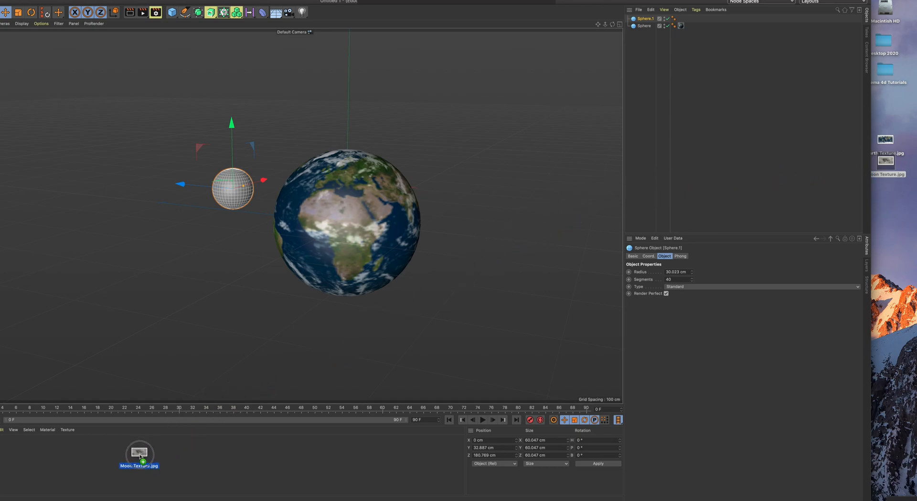
pyautogui.moveTo(139, 455); pyautogui.dragTo(161, 459)
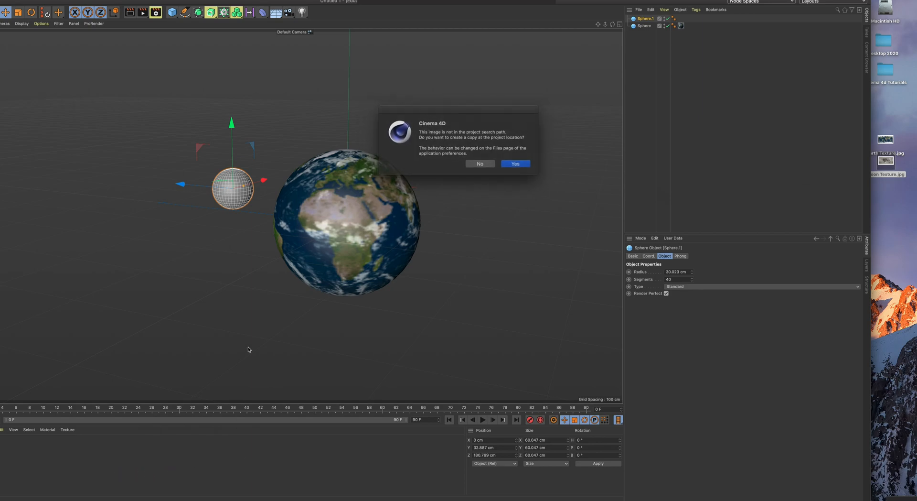
pyautogui.click(515, 164)
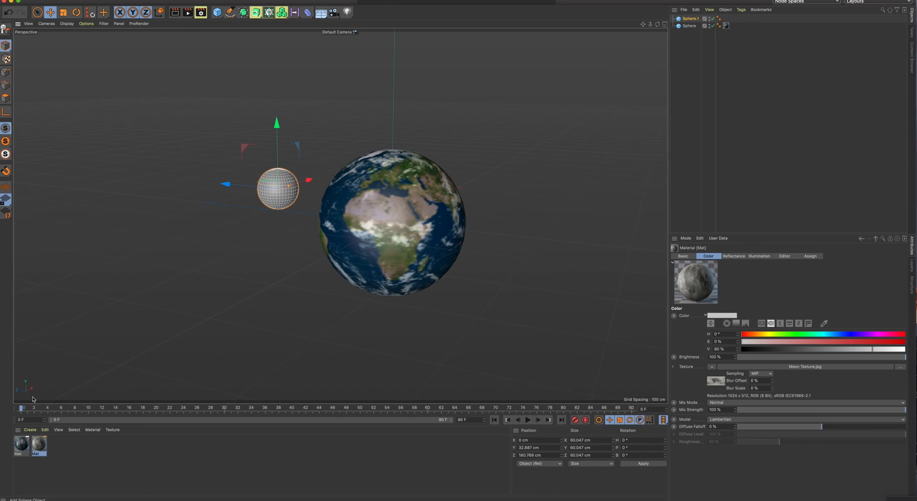
pyautogui.click(38, 446)
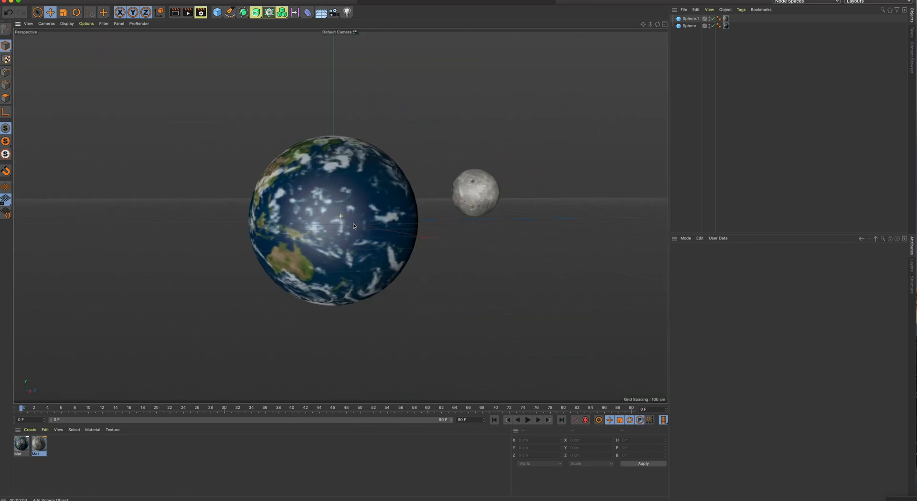
# - Uncheck Reflectance on the Earth and Moon materials
pyautogui.doubleClick(17, 452)
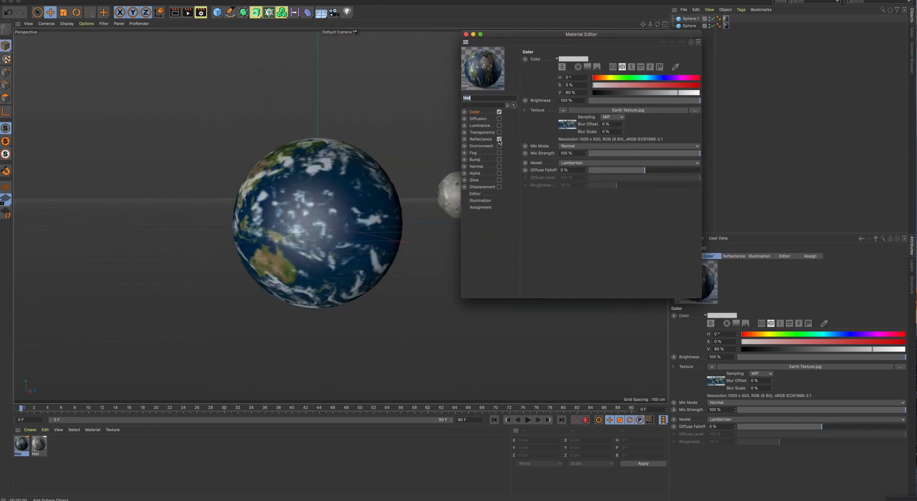
pyautogui.click(480, 138)
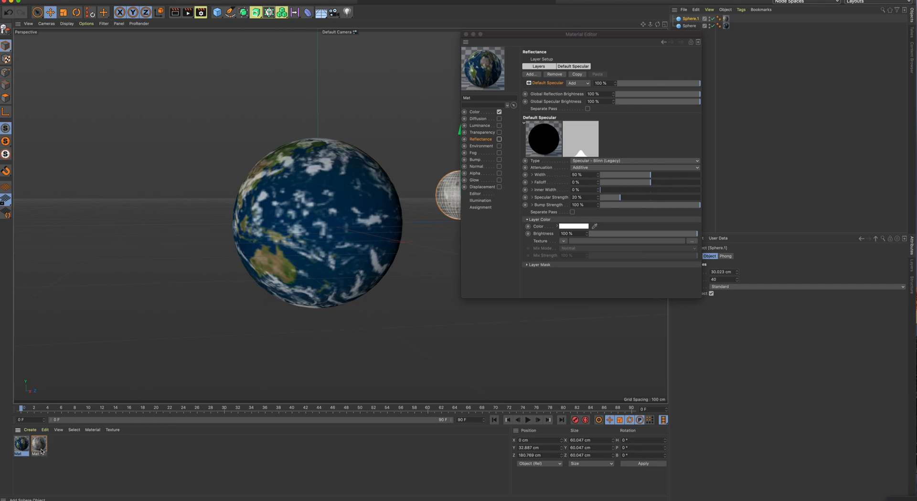
pyautogui.click(37, 444)
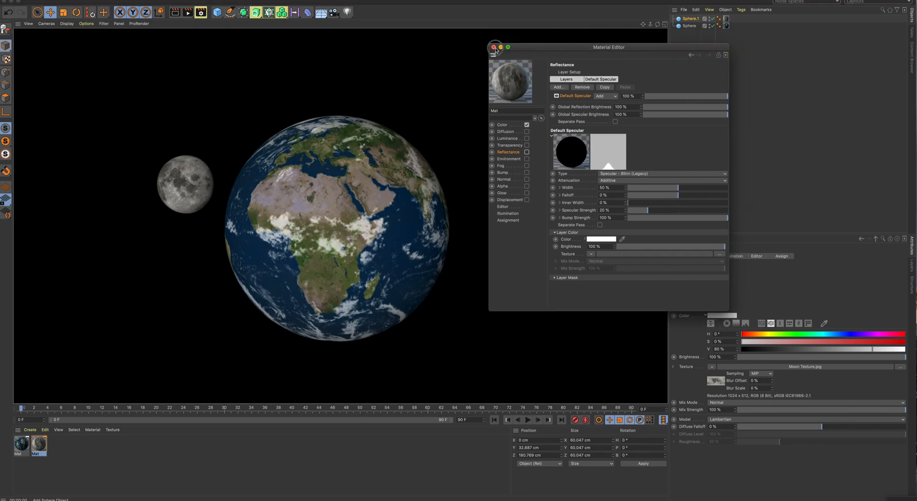
pyautogui.click(493, 46)
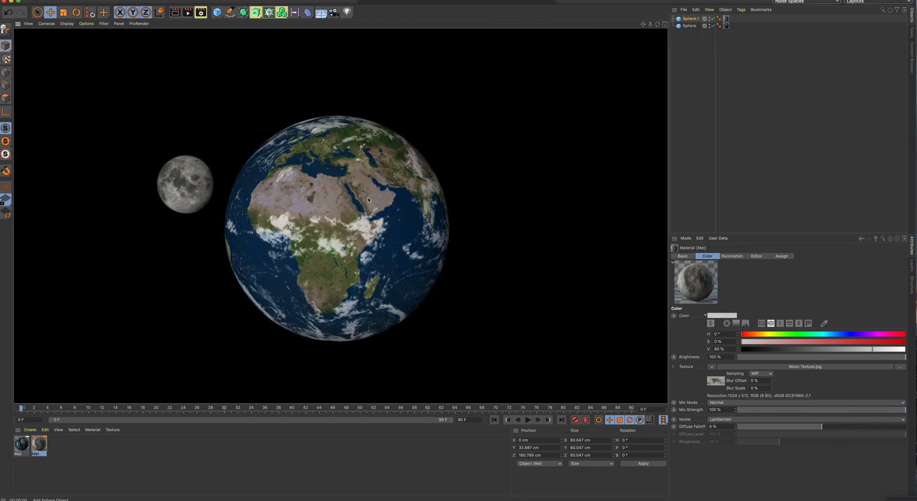
pyautogui.moveTo(363, 196)
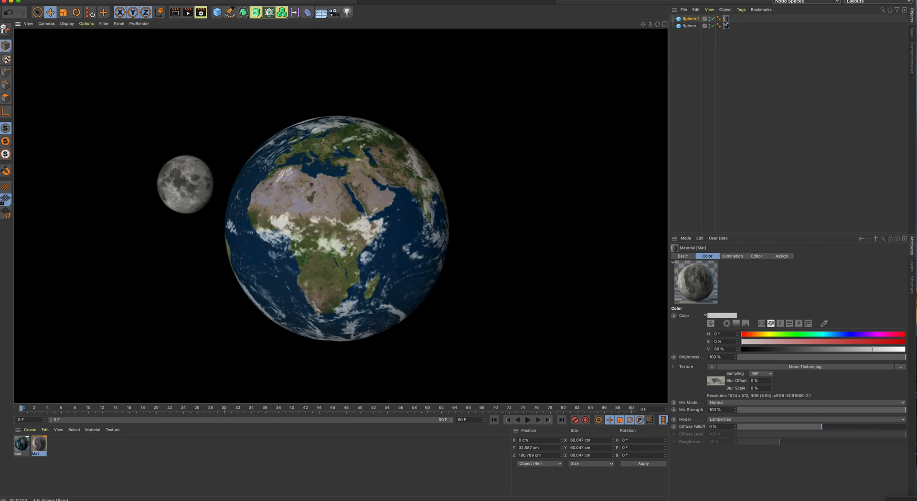
# - Set the Earth sphere's texture tag Offset U to about 9%
pyautogui.click(689, 26)
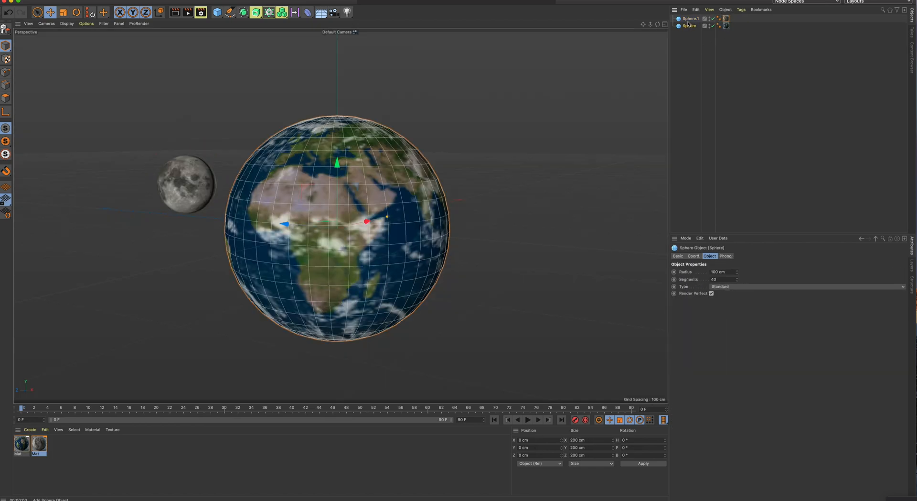
pyautogui.click(727, 19)
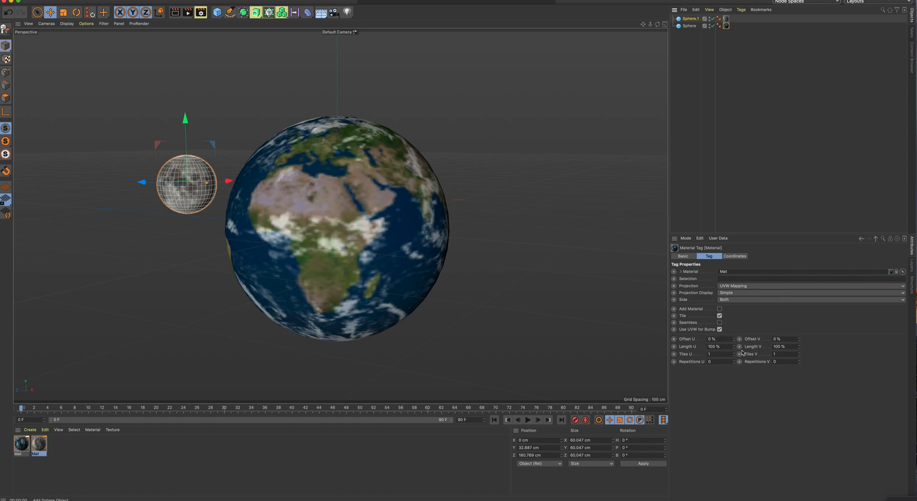
pyautogui.moveTo(688, 340)
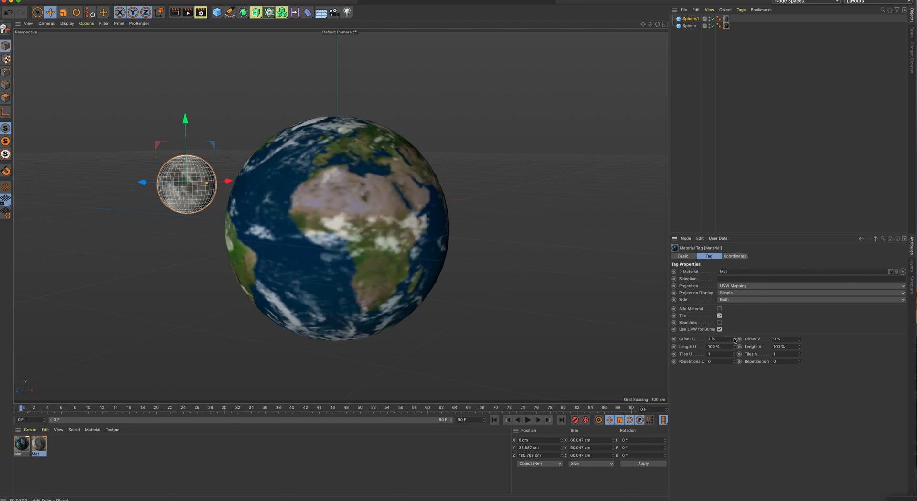
pyautogui.moveTo(734, 340); pyautogui.dragTo(742, 341)
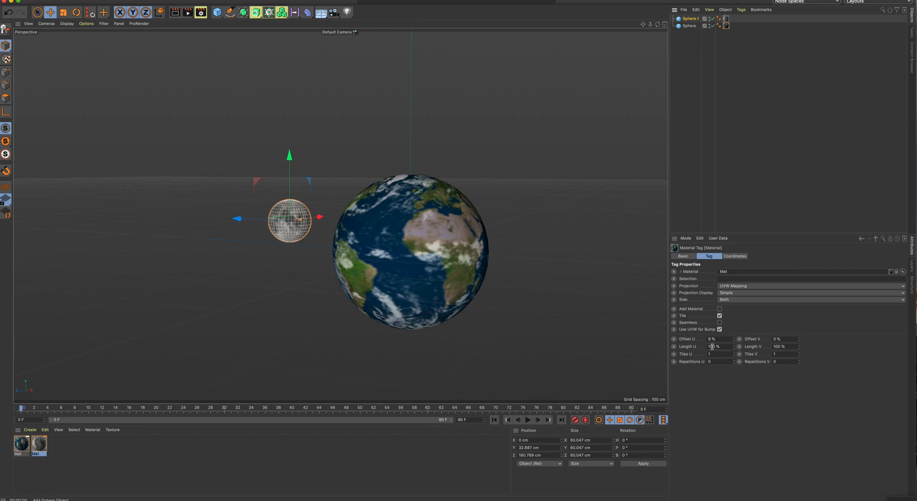
pyautogui.click(809, 285)
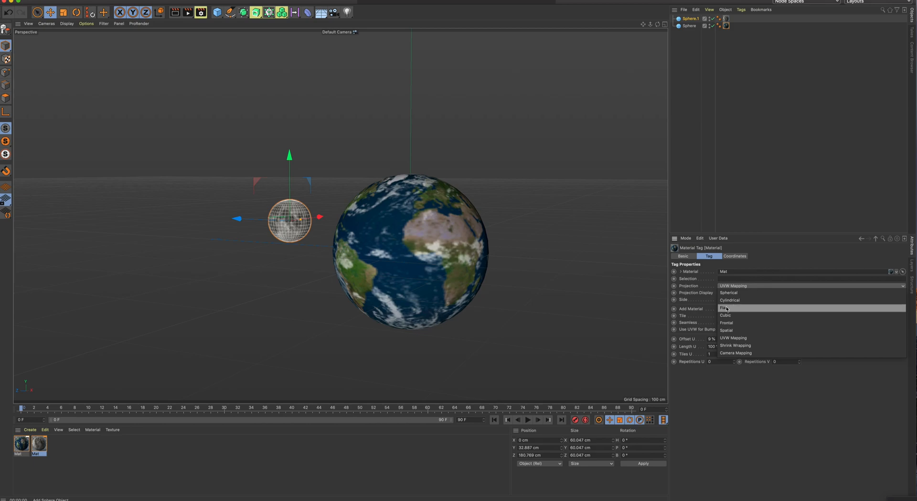
pyautogui.moveTo(730, 300)
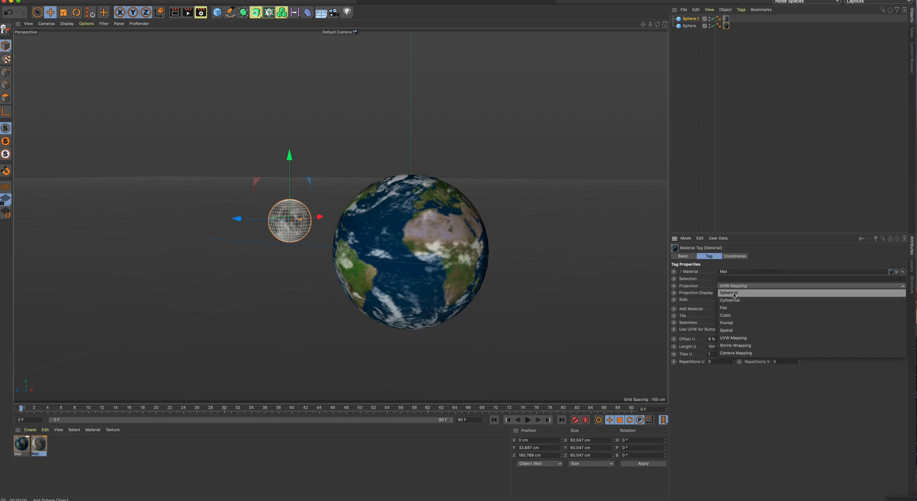
pyautogui.click(733, 338)
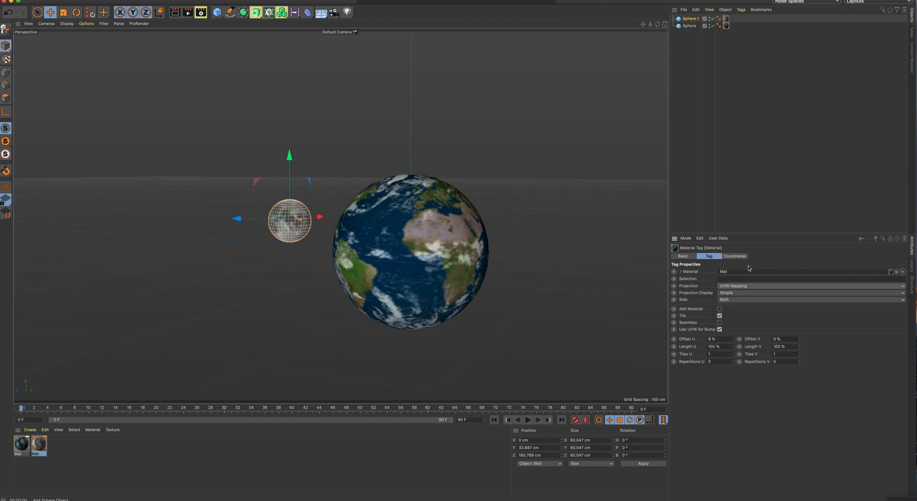